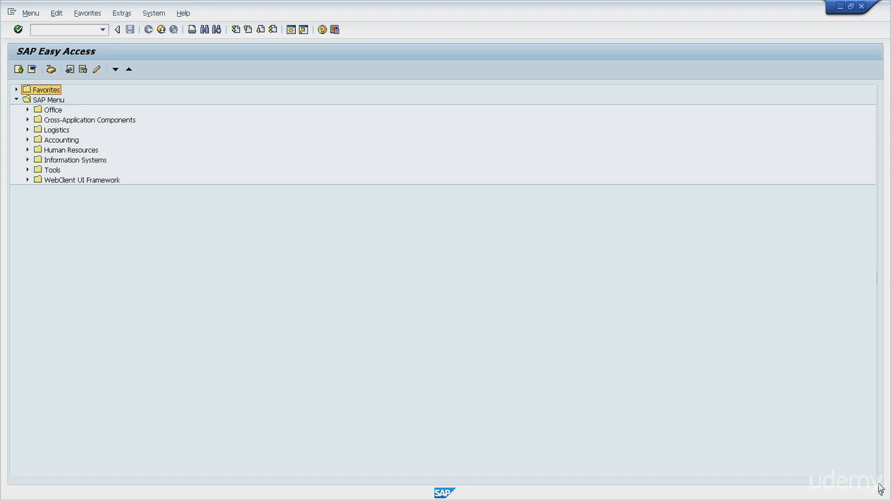
mouse_move(777, 357)
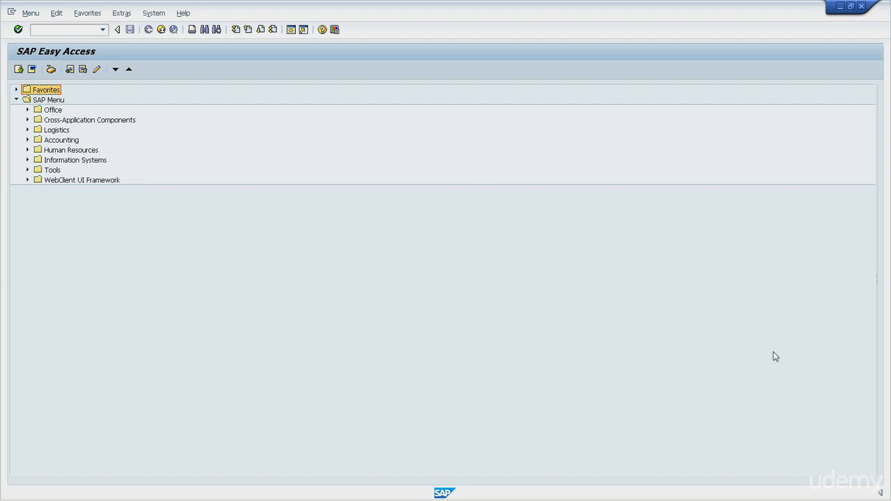
Step: Start transaction SE11 and choose to look up a data type
left_click(62, 30)
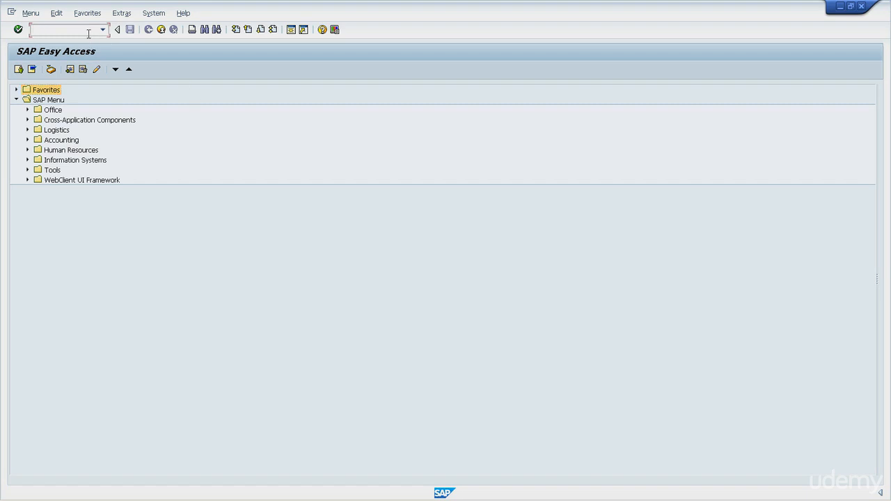
type("se11")
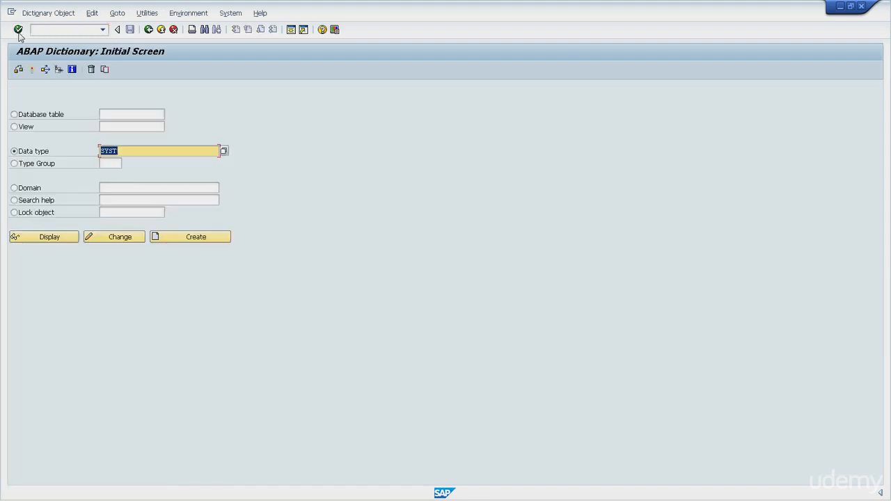
mouse_move(25, 152)
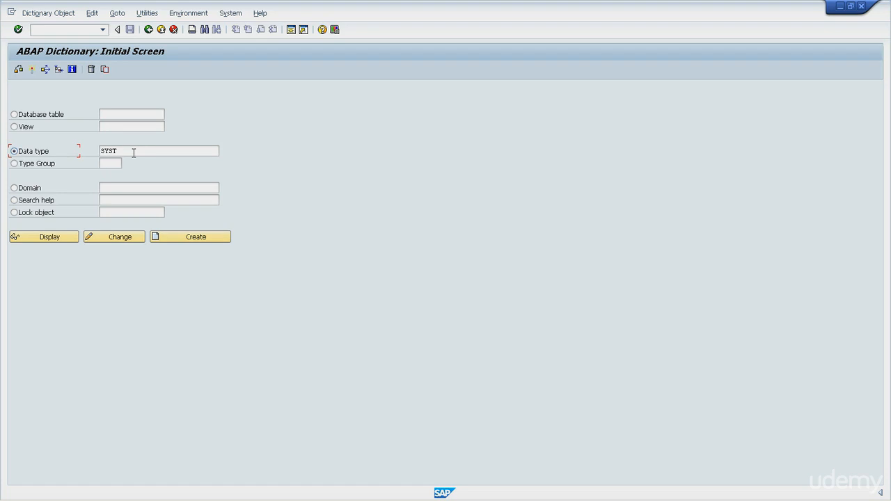
left_click(159, 151)
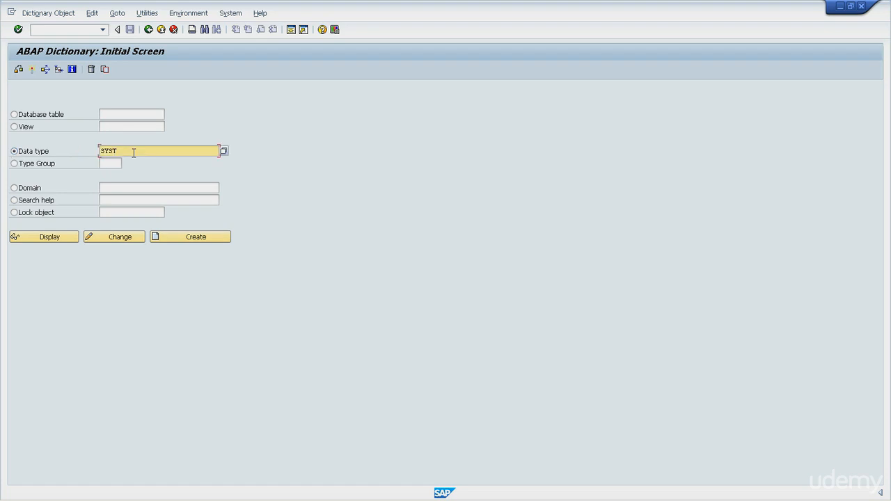
mouse_move(106, 173)
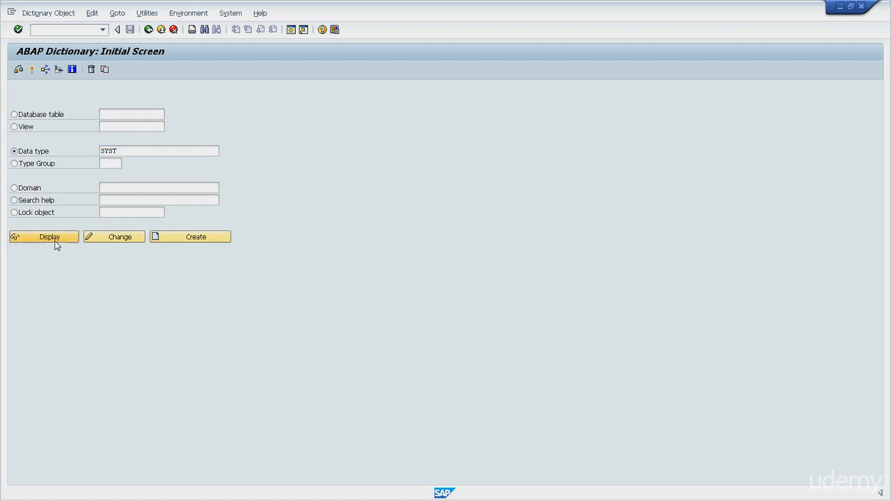
Step: Display the SYST structure and search its components for SUBRC
left_click(43, 236)
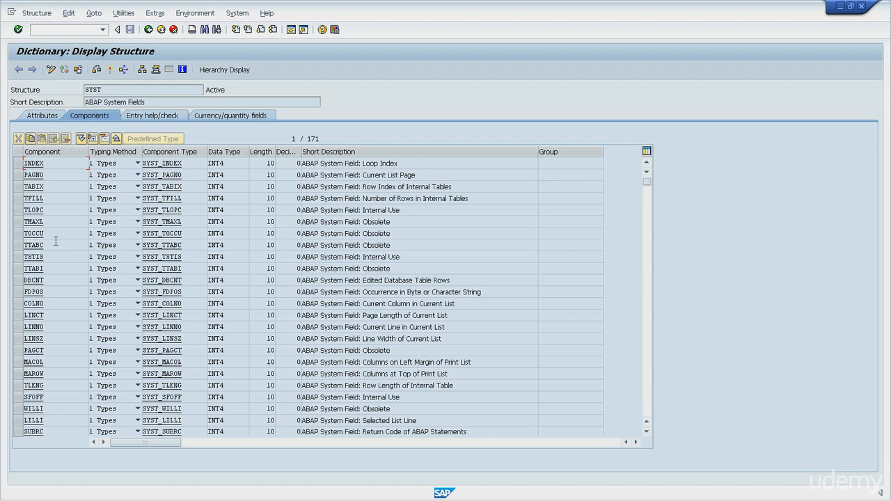
mouse_move(183, 57)
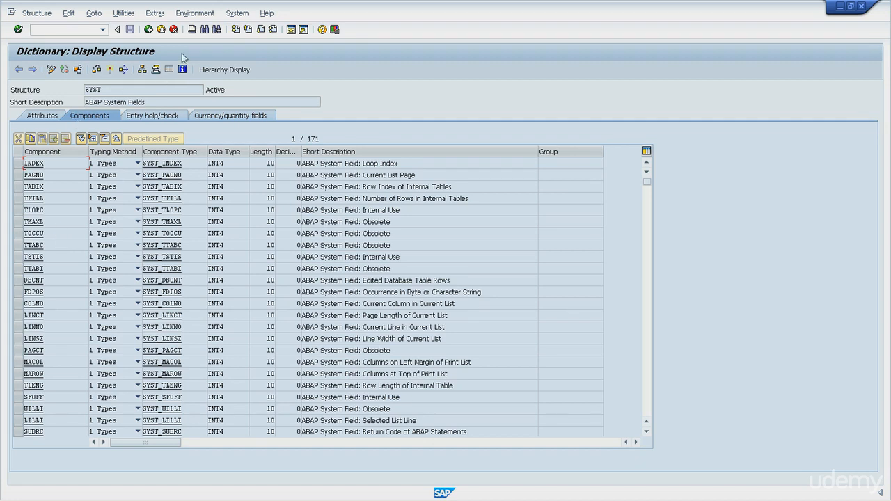
left_click(204, 29)
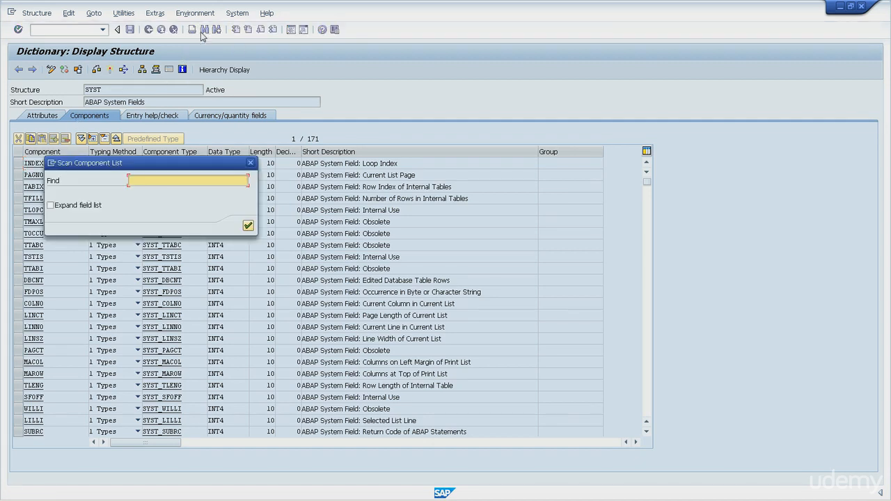
type("subrc")
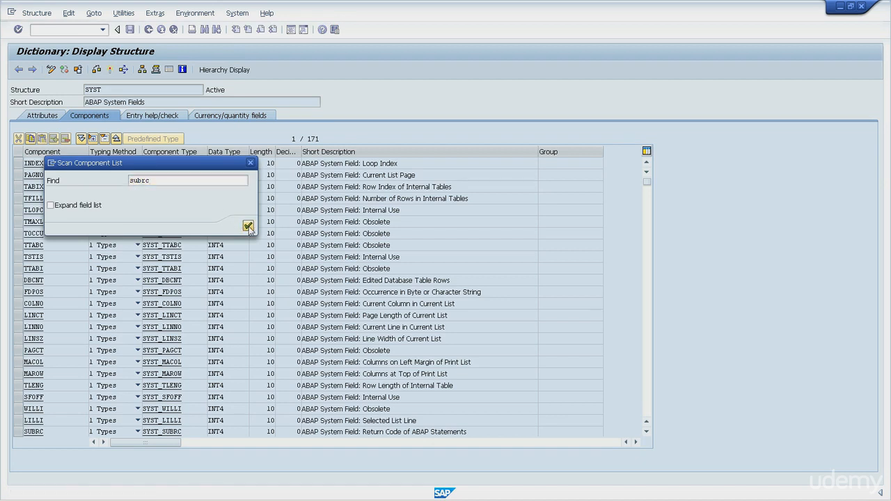
left_click(248, 226)
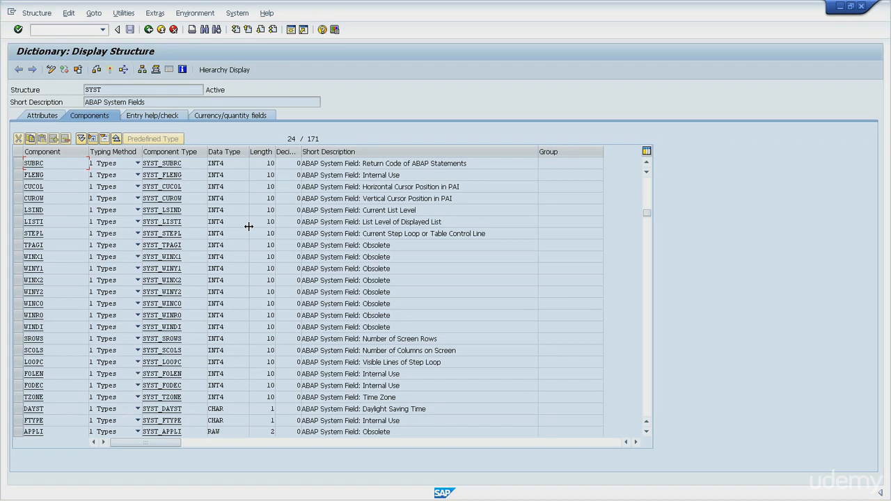
mouse_move(204, 29)
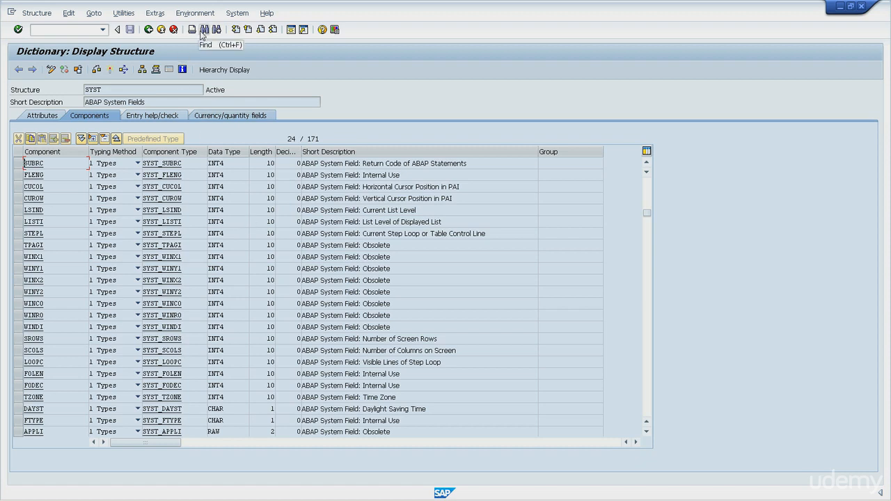
Step: Search the SYST component list for TABIX, jumping to row 3 of 171
left_click(204, 30)
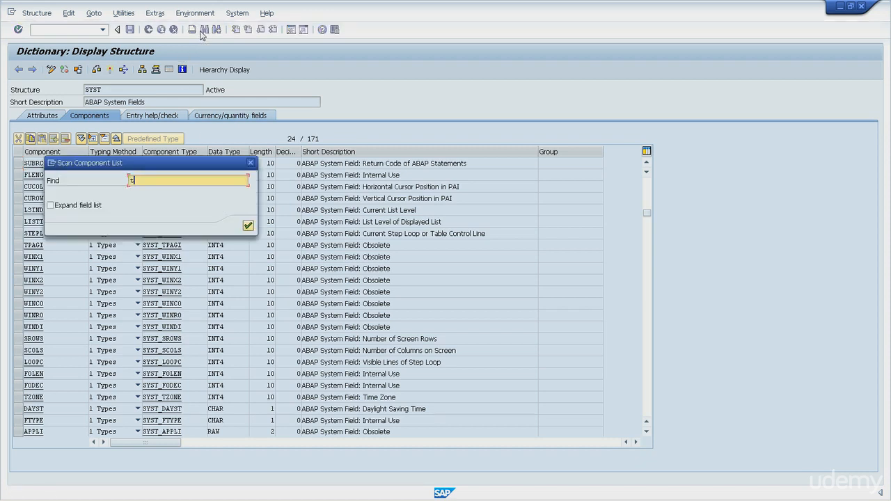
type("taxib")
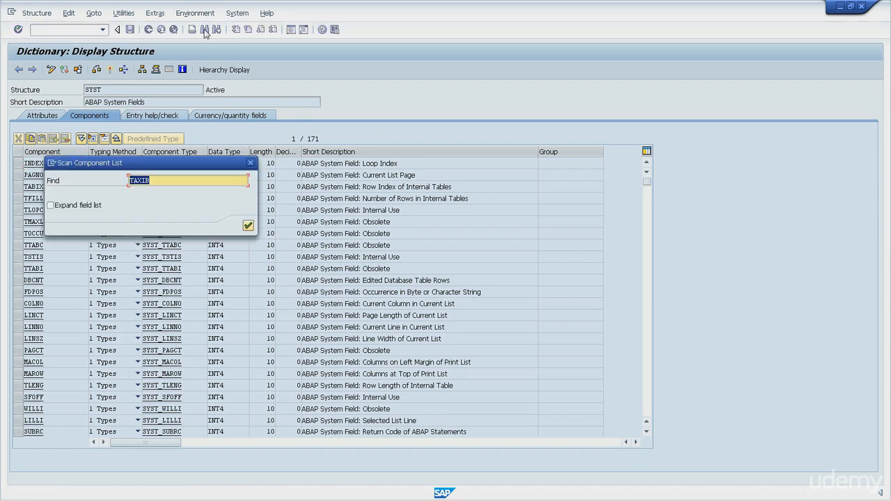
type("tab")
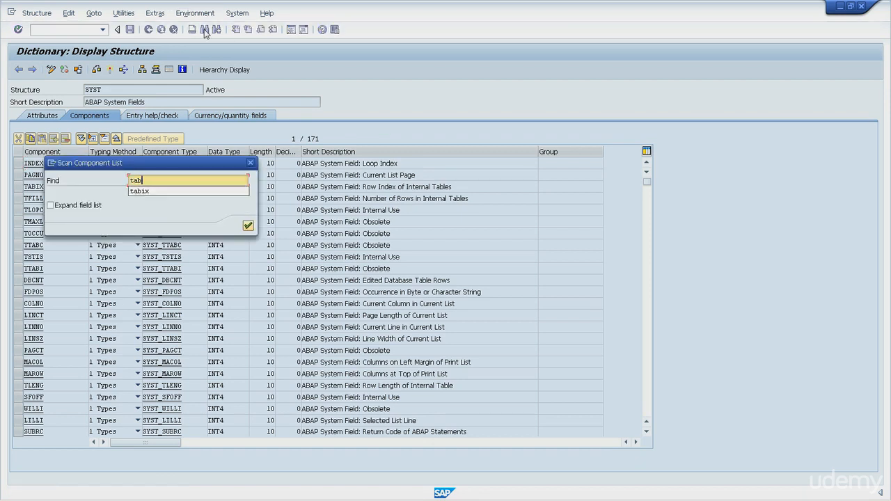
left_click(248, 225)
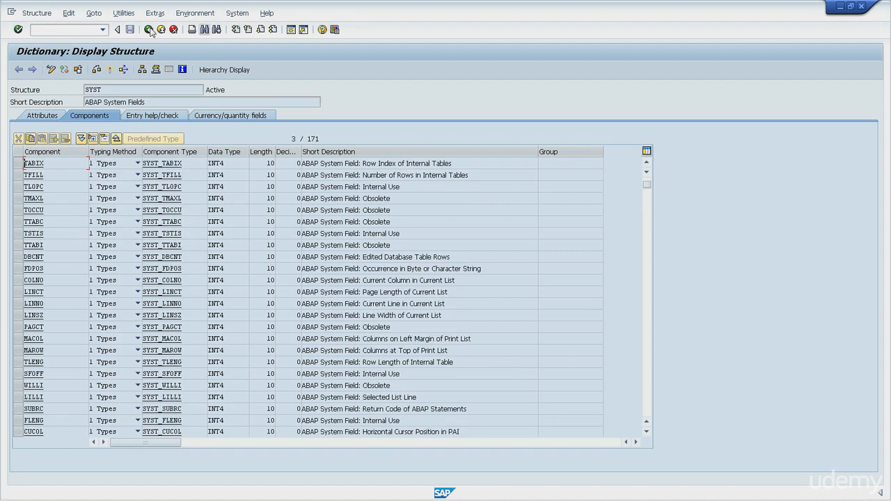
mouse_move(59, 170)
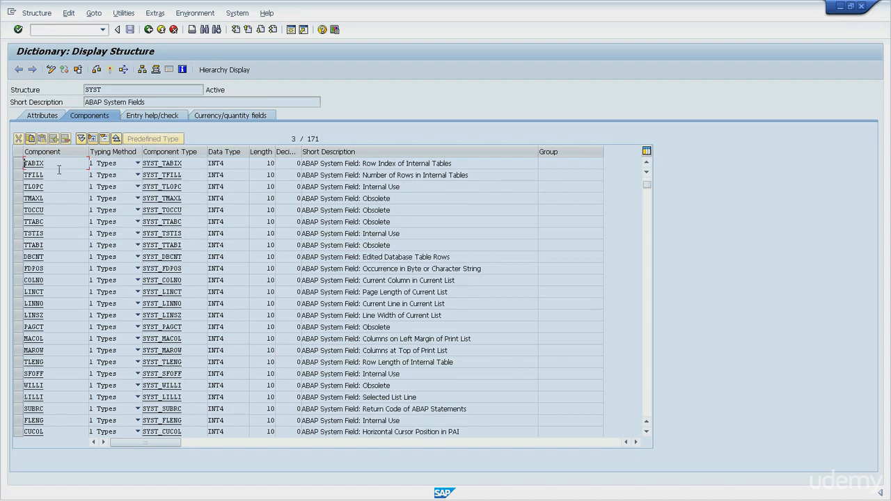
mouse_move(264, 254)
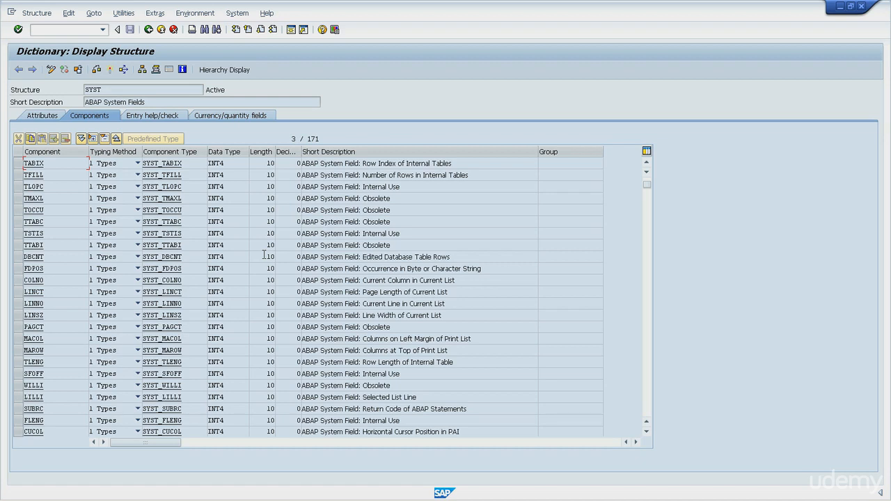
mouse_move(214, 62)
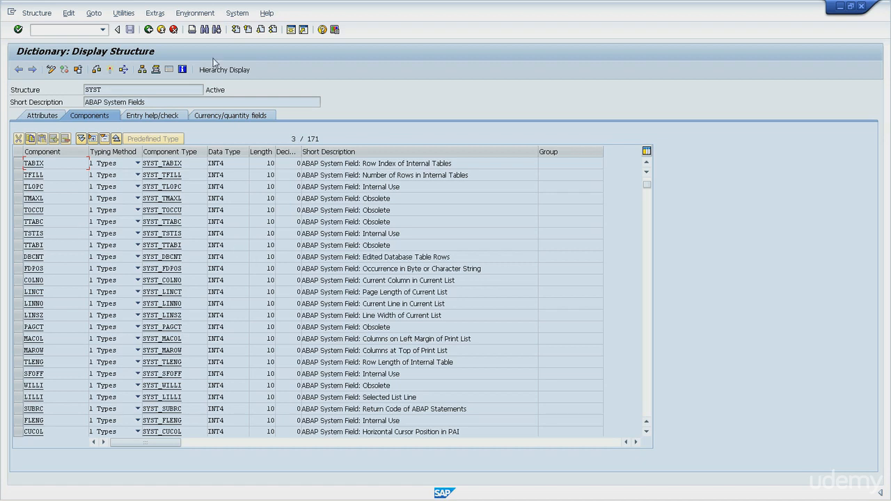
Step: Search the component list for DBCNT using the suggested dbcnt entry
left_click(204, 29)
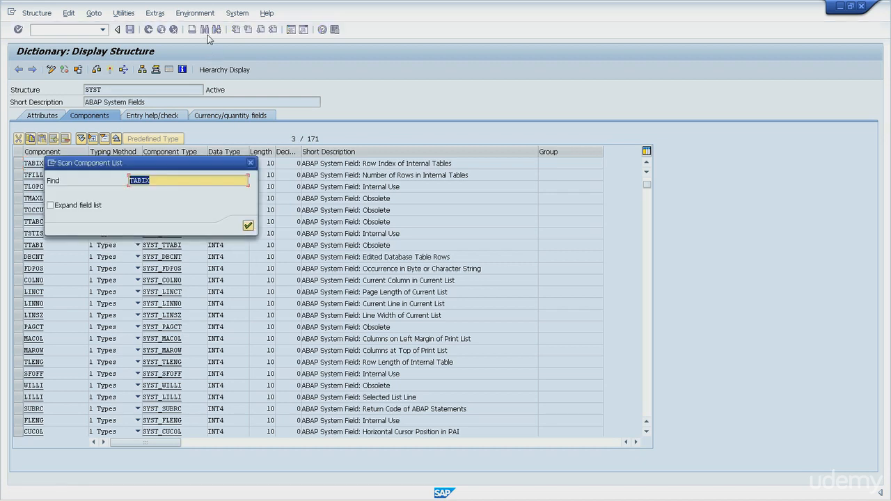
type("db")
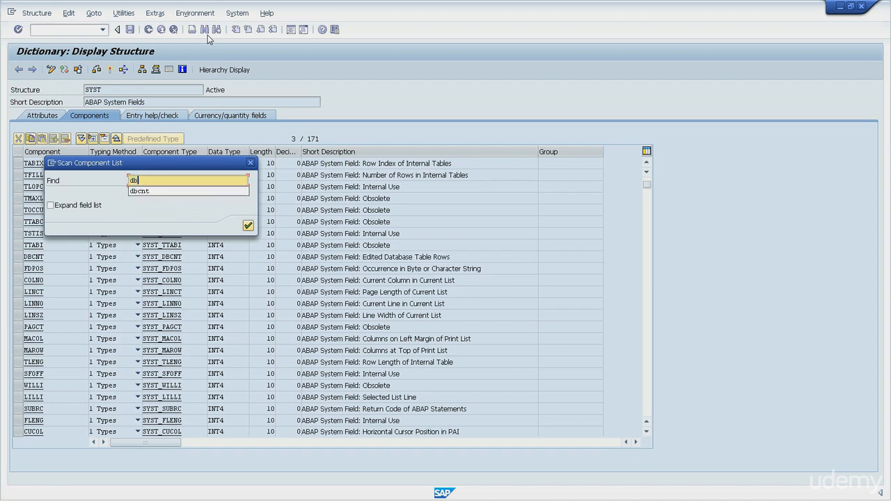
left_click(139, 191)
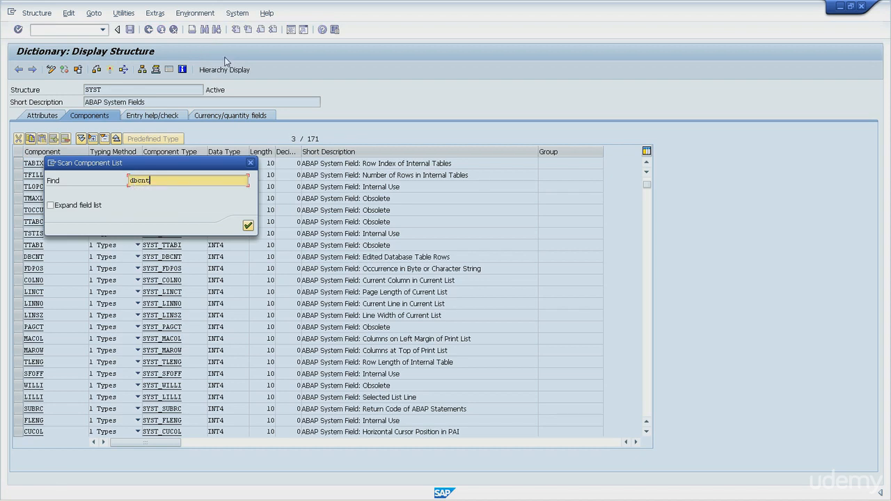
left_click(248, 225)
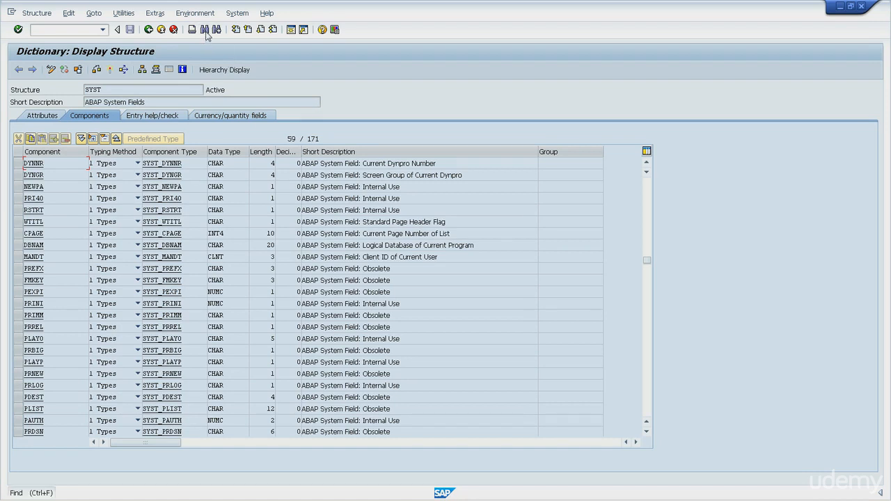
Step: Scroll the SYST components down to bring TCODE near the top (row 109 of 171)
scroll("down", 3)
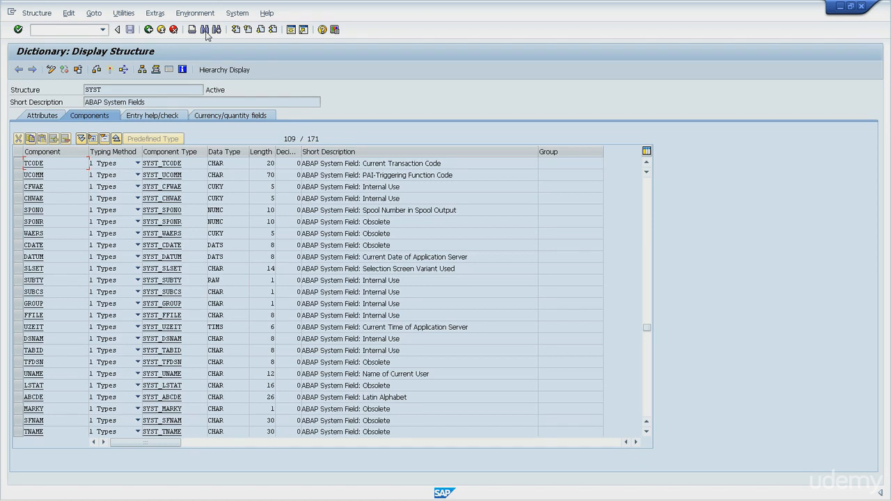
mouse_move(533, 238)
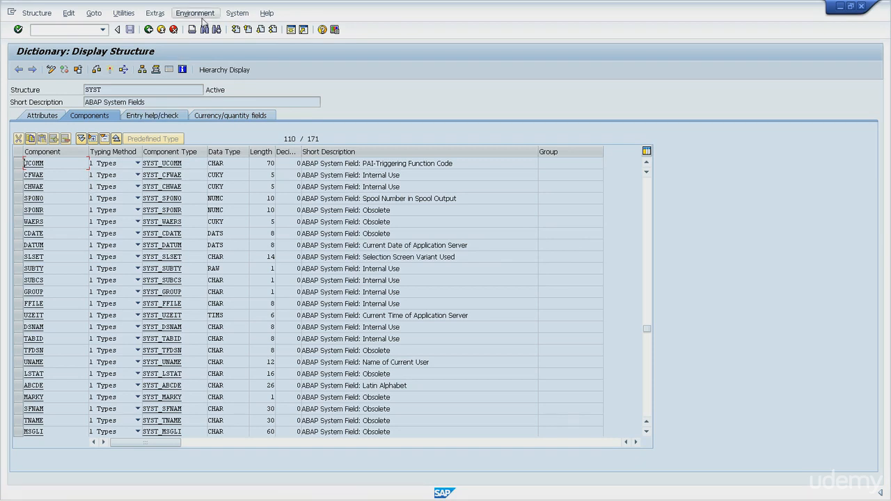
Step: Find MSGID via the suggested entry and highlight its 'Message ID' description
left_click(202, 29)
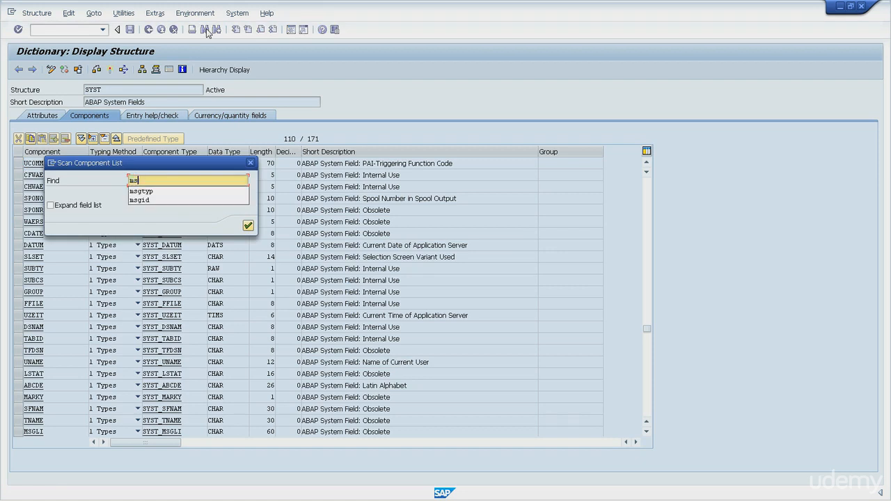
left_click(140, 200)
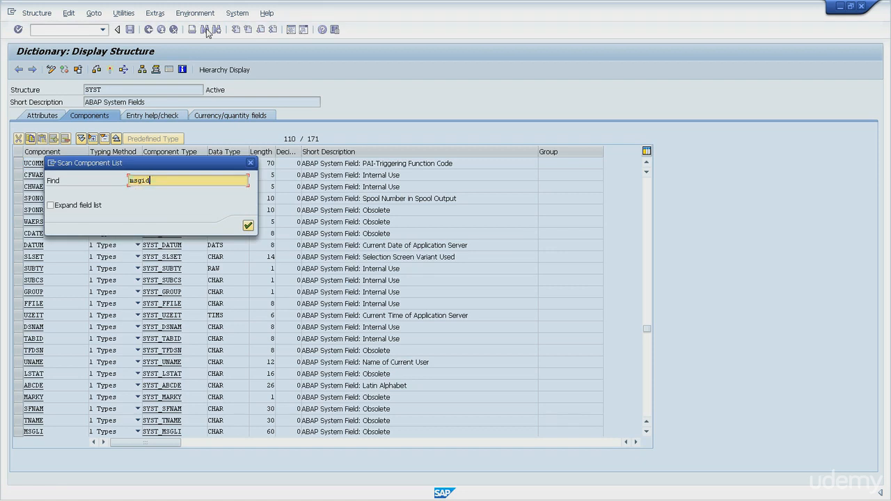
left_click(248, 225)
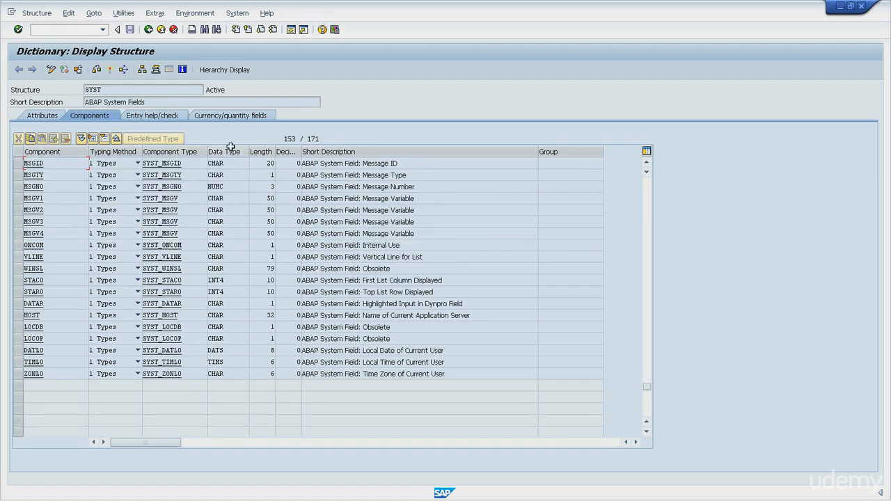
left_click(400, 163)
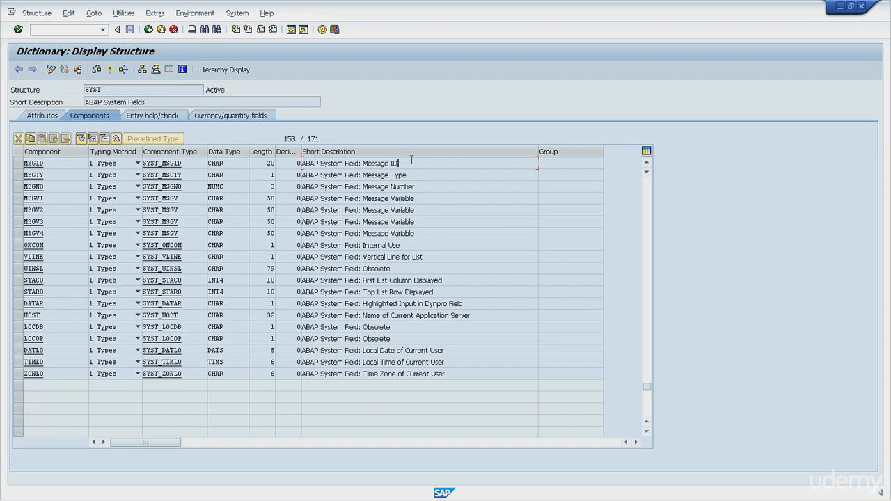
double_click(380, 163)
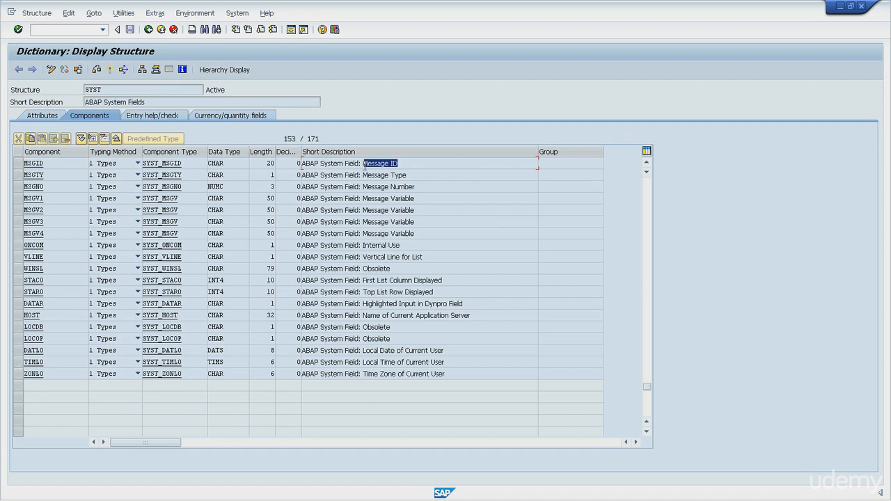
mouse_move(496, 206)
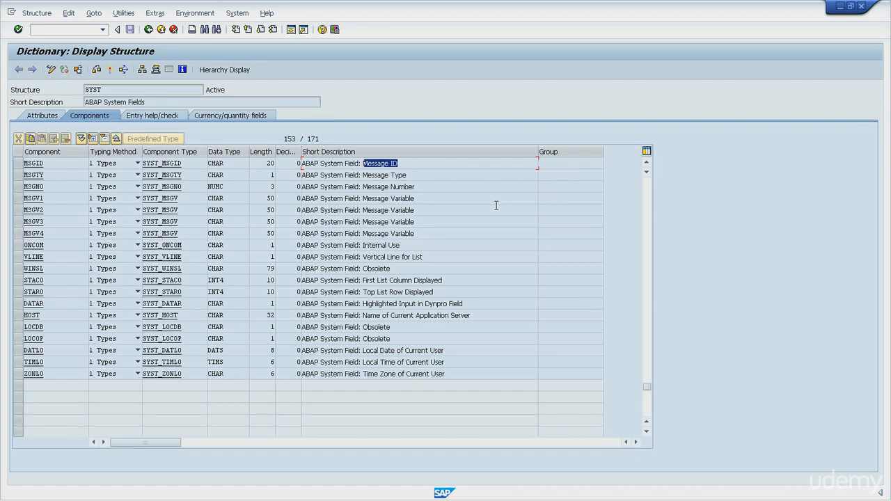